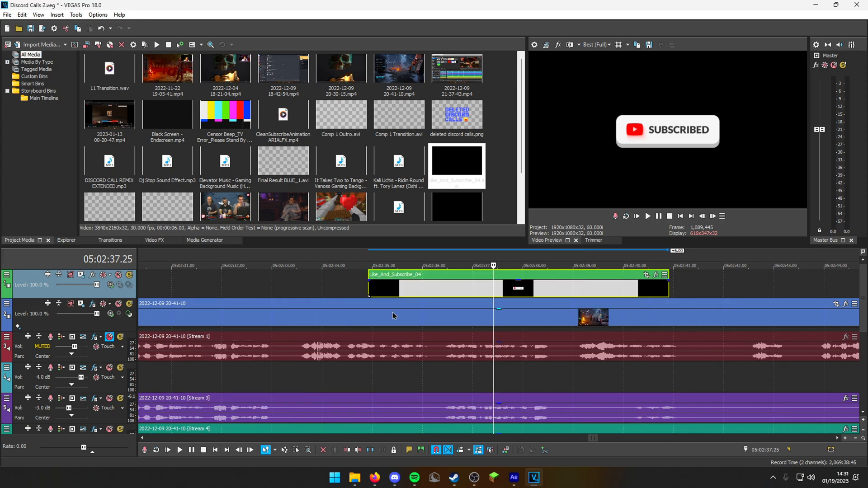
pyautogui.moveTo(651, 331)
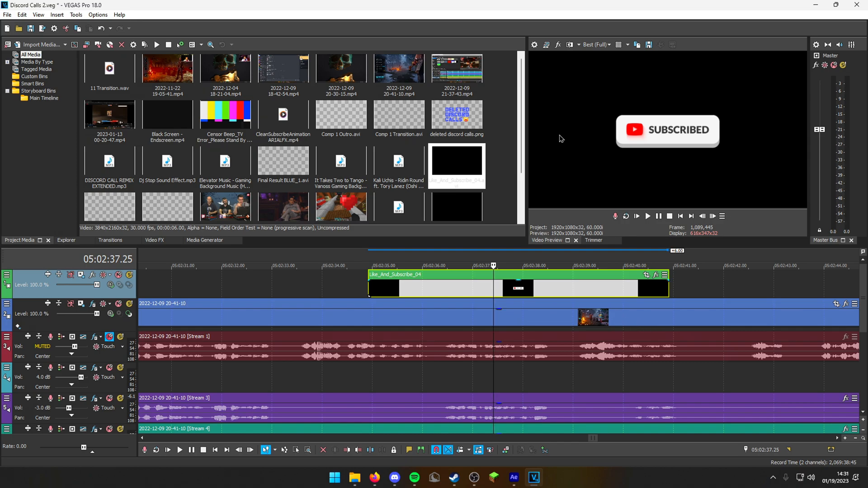
pyautogui.moveTo(586, 135)
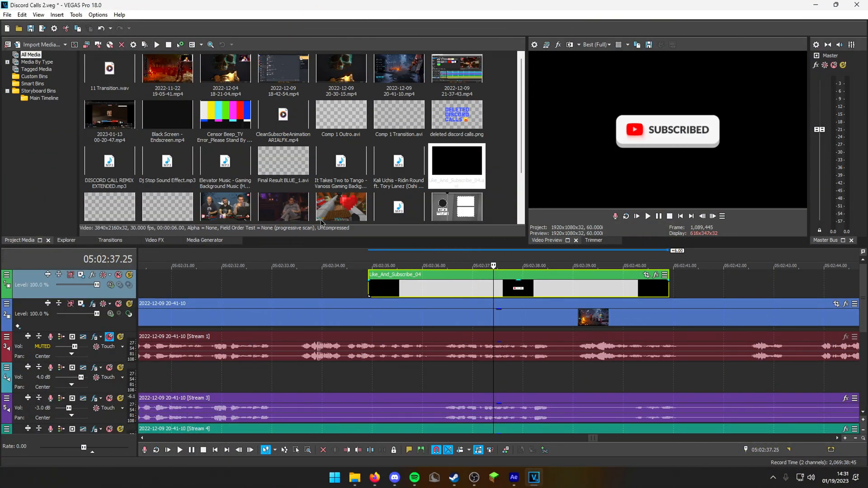
# - Select the Chroma Keyer video effect and choose its Black preset
pyautogui.click(155, 240)
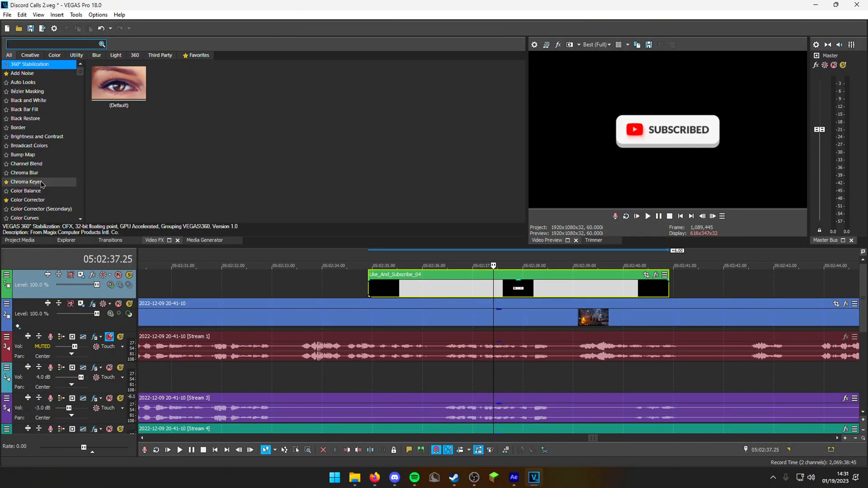
pyautogui.scroll(-3)
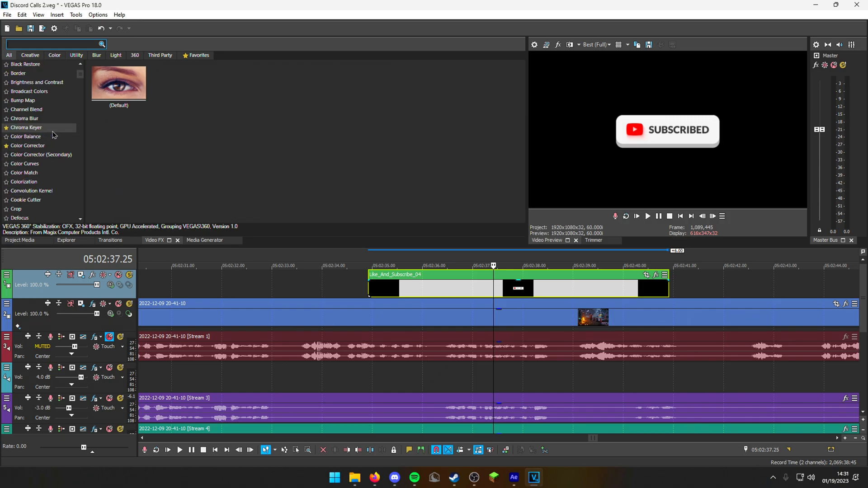
pyautogui.click(26, 127)
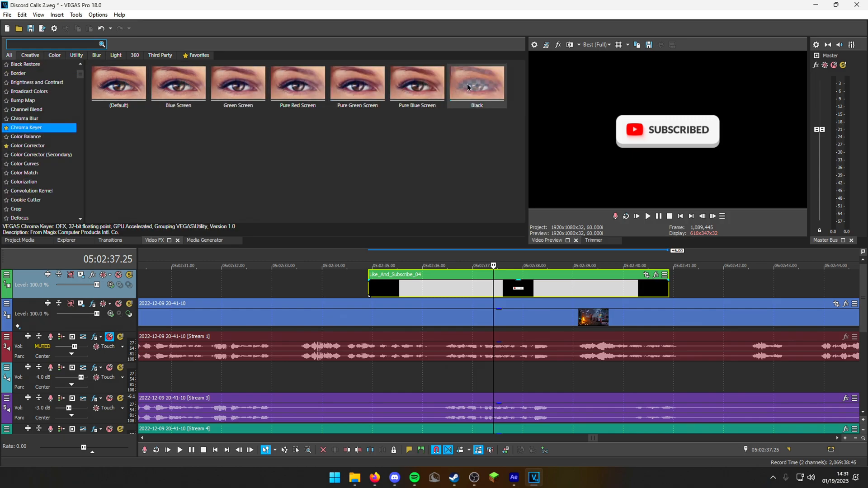
pyautogui.click(477, 83)
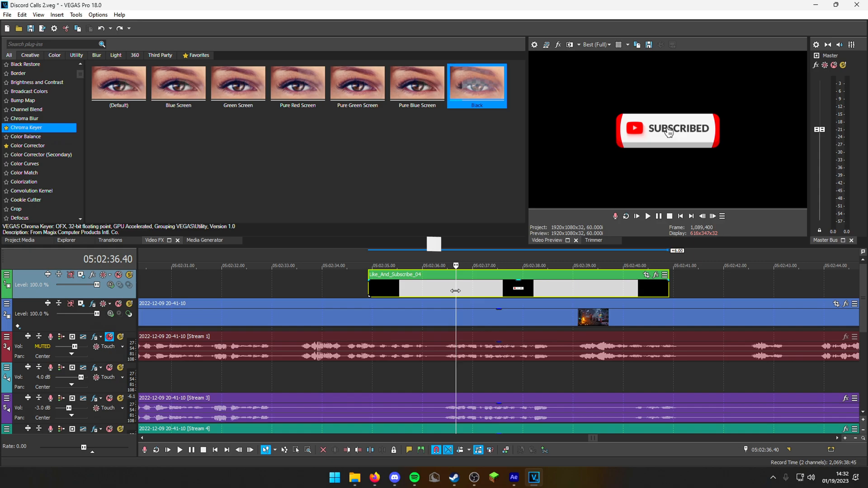
# - In Like_And_Subscribe_04's clip Properties, set the Media alpha channel to Premultiplied
pyautogui.rightClick(454, 288)
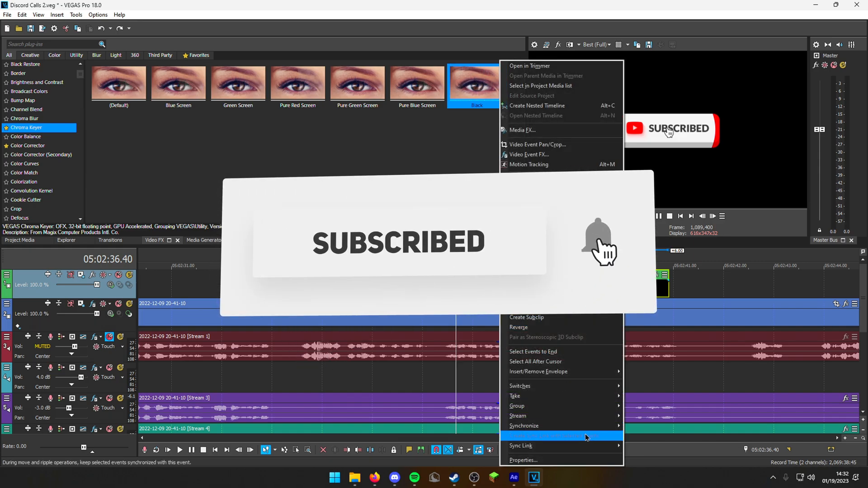
pyautogui.click(523, 461)
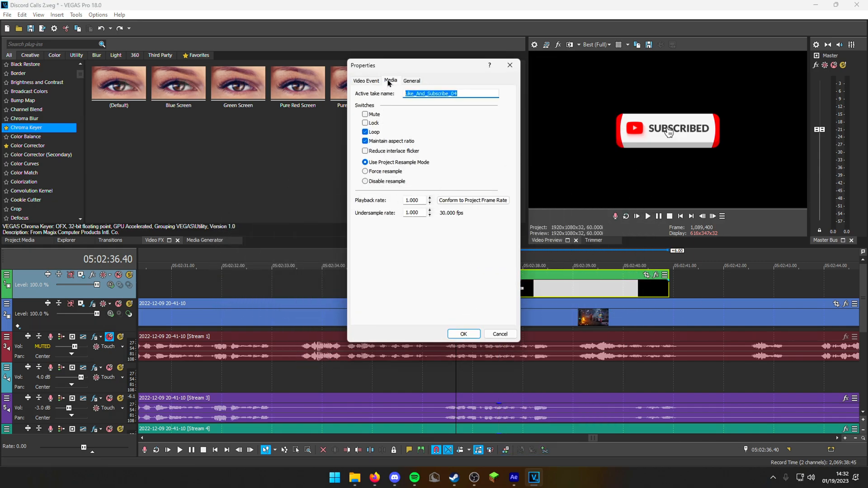
pyautogui.click(391, 81)
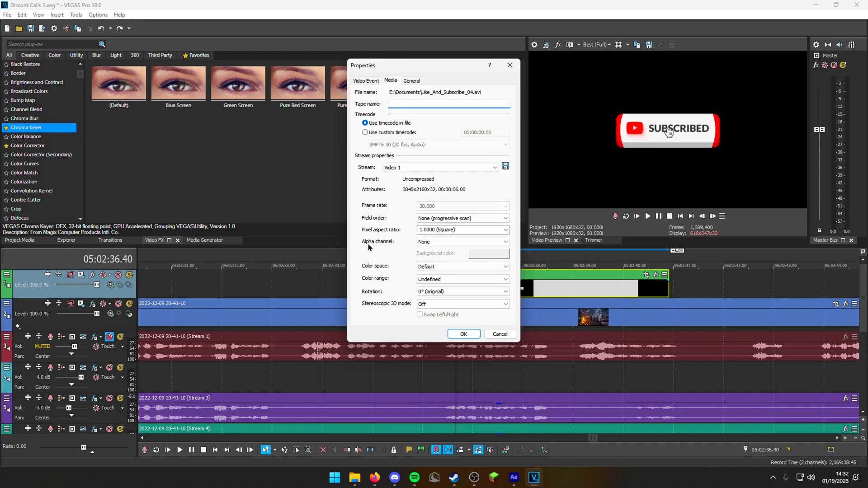
pyautogui.moveTo(410, 248)
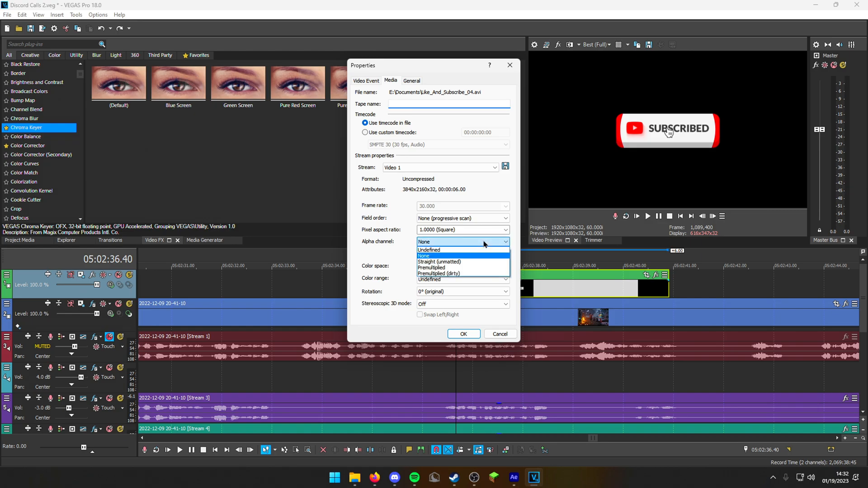
pyautogui.click(431, 268)
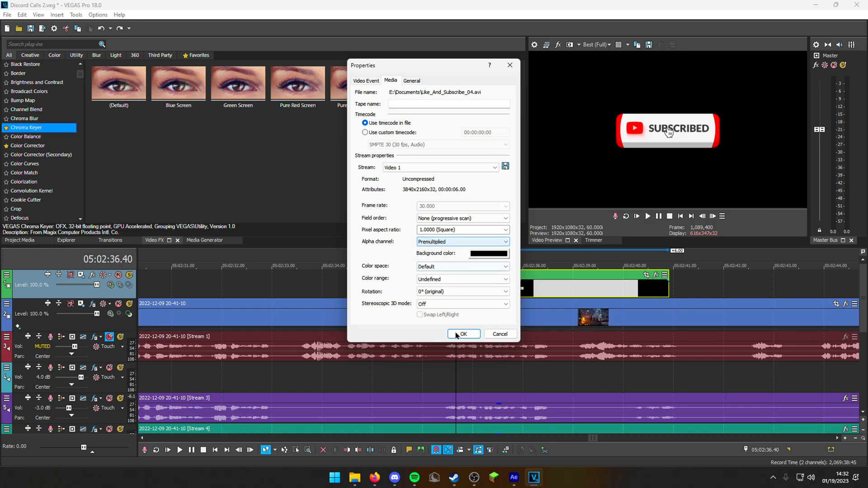
pyautogui.click(463, 333)
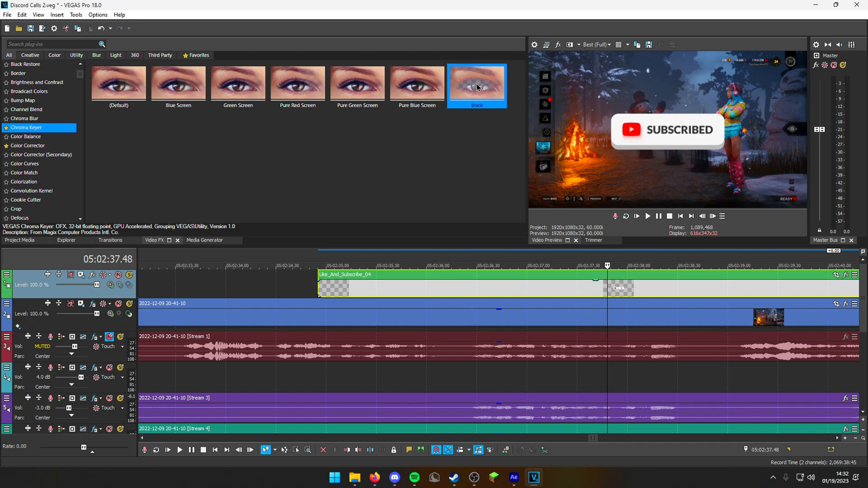
pyautogui.moveTo(536, 133)
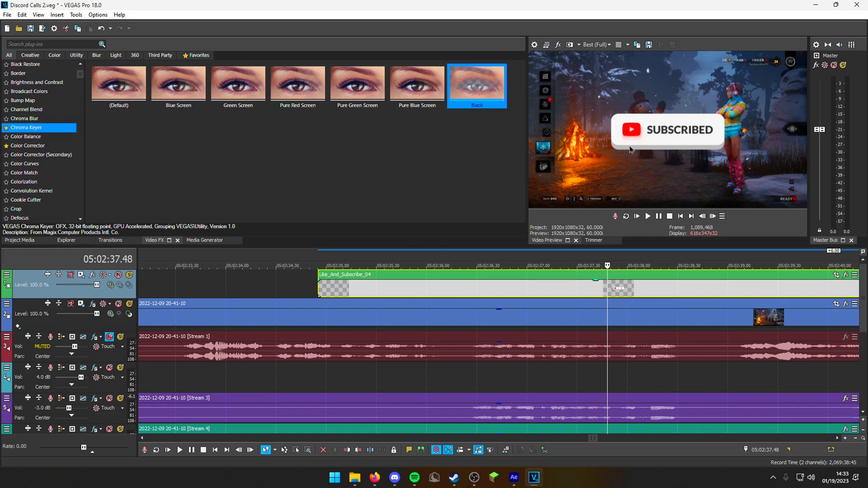
pyautogui.moveTo(628, 178)
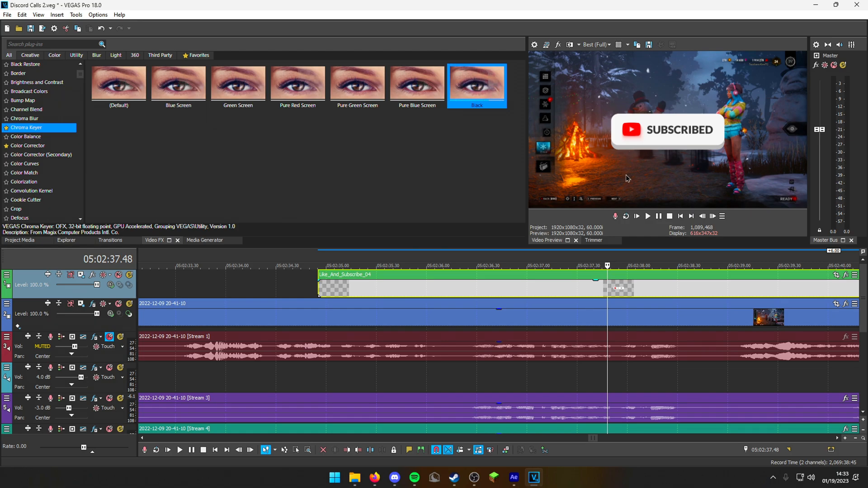